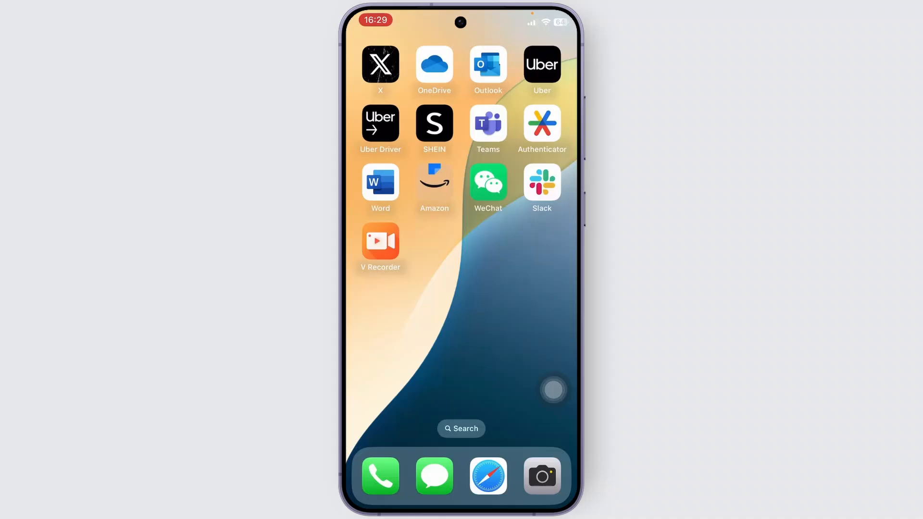
- Launch WeChat from the home screen to reach the Chats list
{"action": "left_click", "coordinate": [488, 184]}
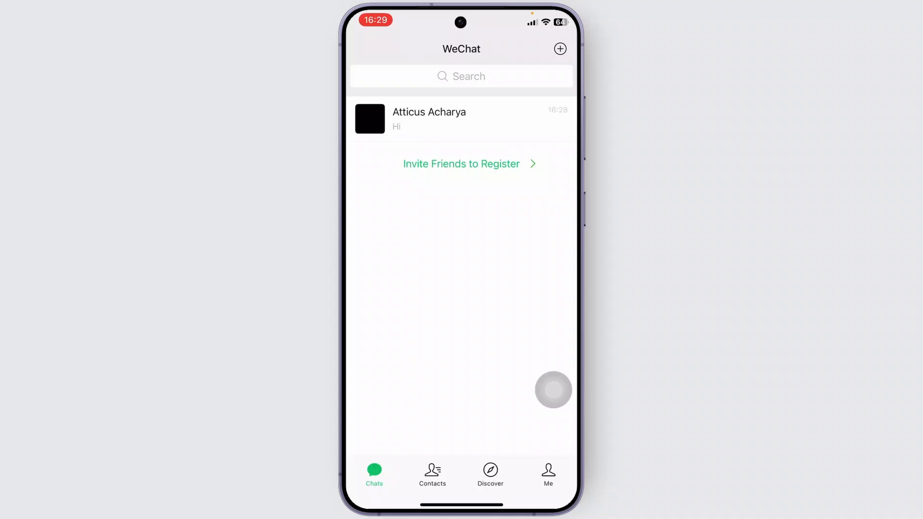
{"action": "left_click_drag", "start_coordinate": [501, 118], "coordinate": [382, 118]}
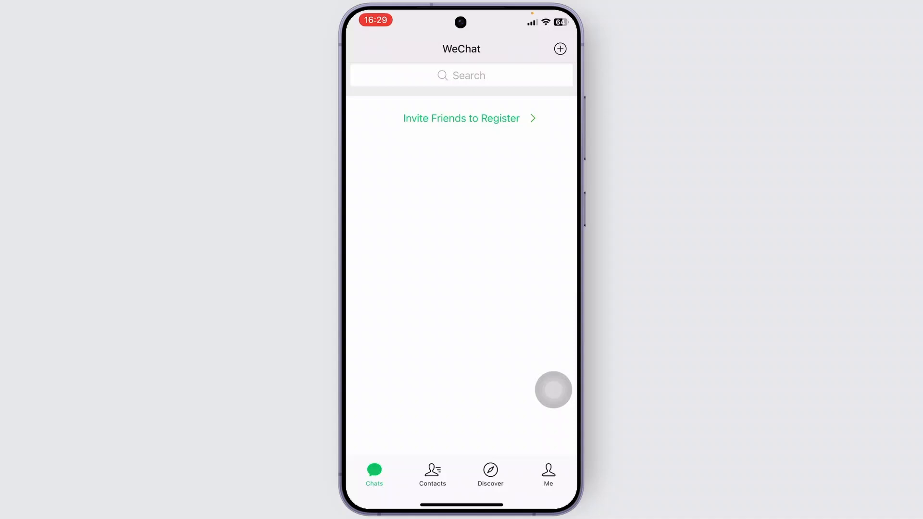
{"action": "left_click", "coordinate": [432, 475]}
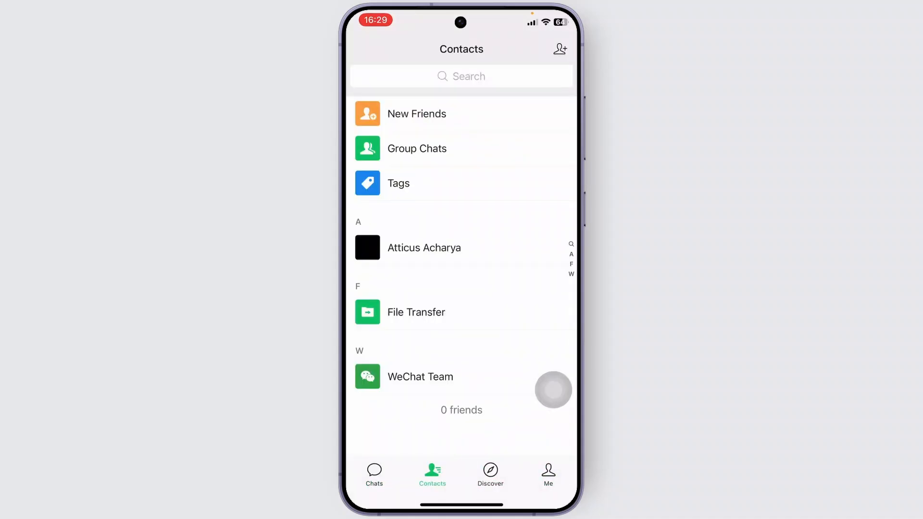
{"action": "left_click", "coordinate": [374, 474]}
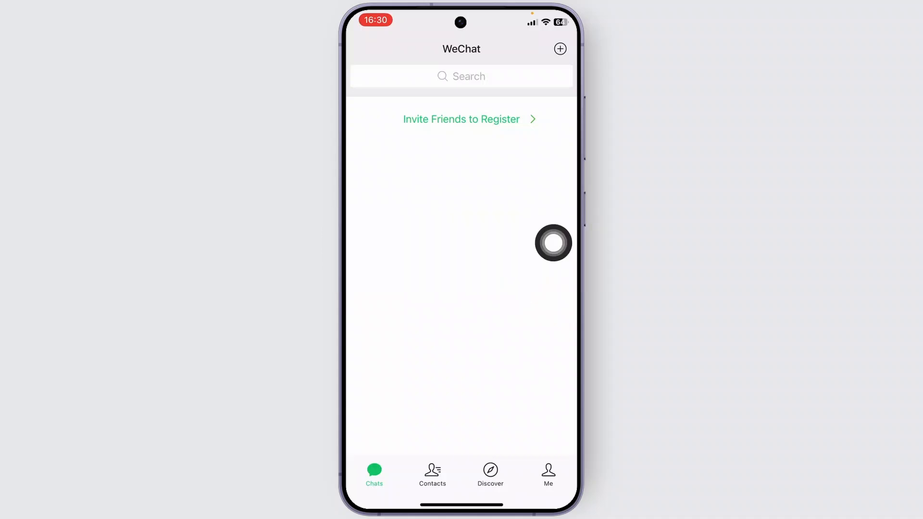
{"action": "type", "text": "atti"}
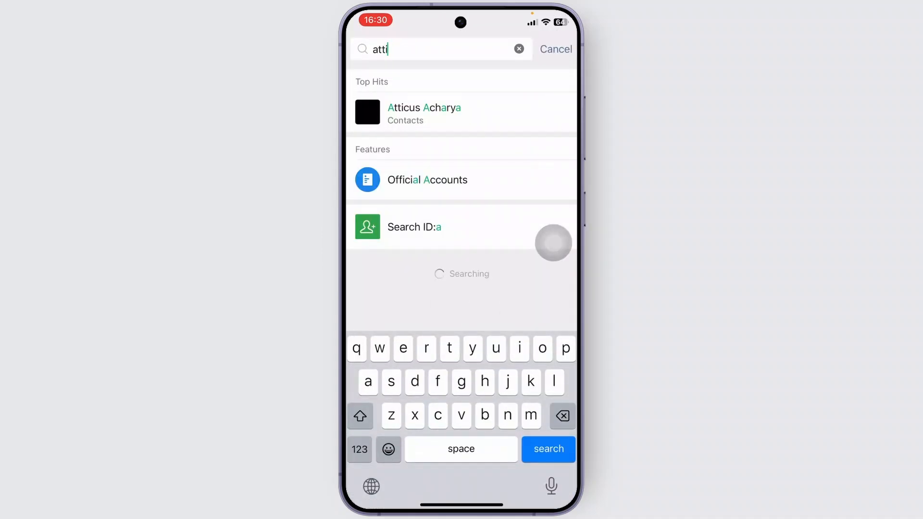
{"action": "left_click", "coordinate": [424, 112]}
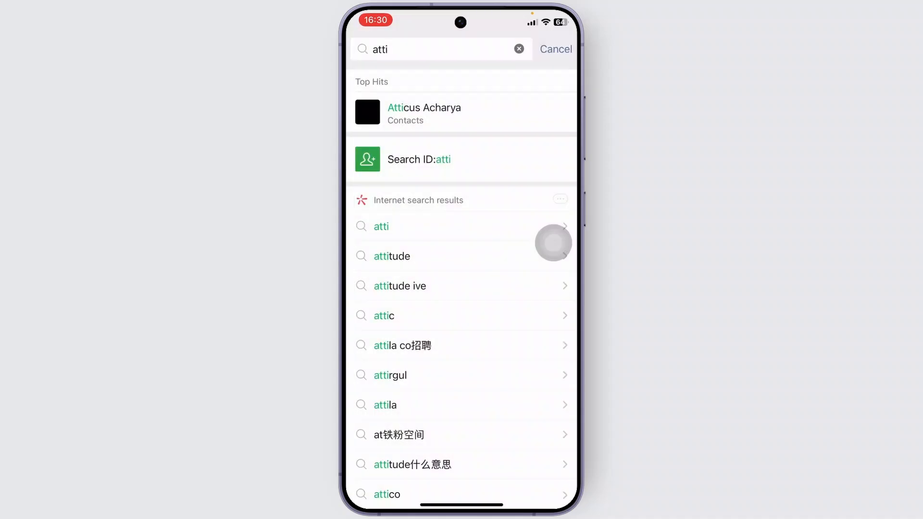
{"action": "left_click", "coordinate": [556, 49]}
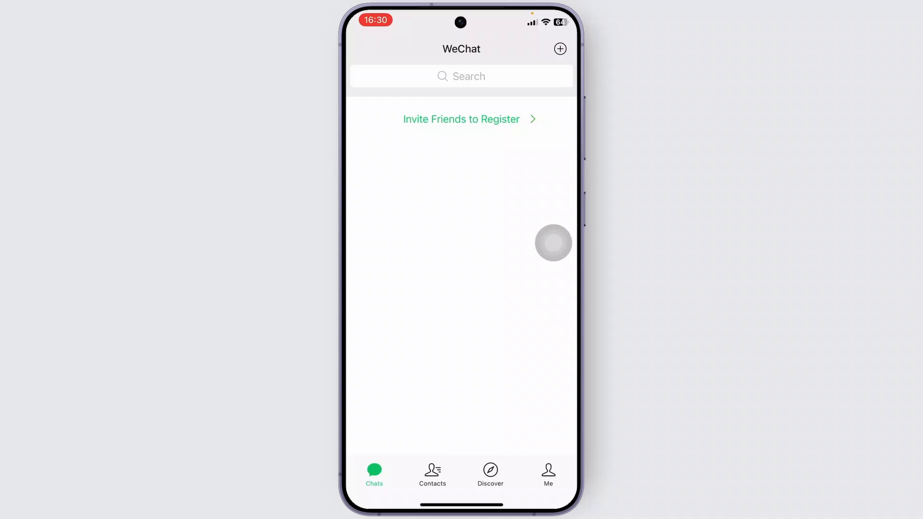
{"action": "type", "text": "att"}
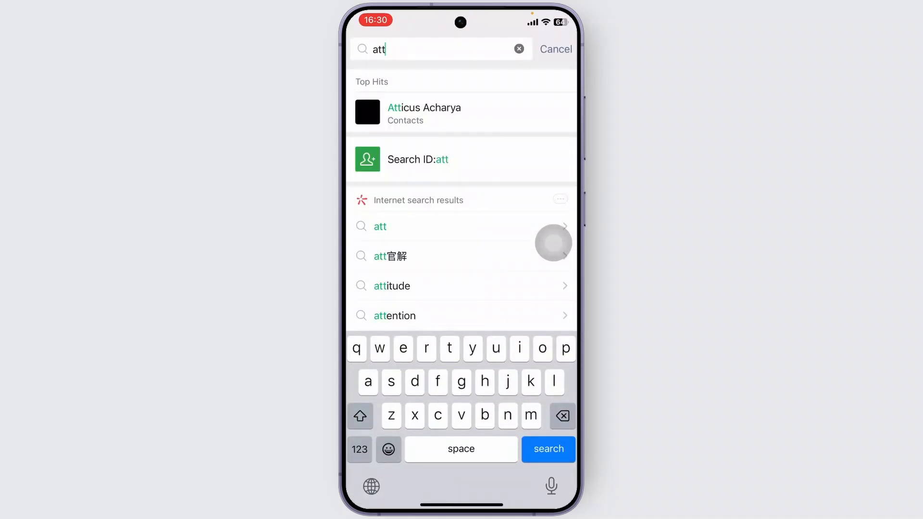
{"action": "left_click", "coordinate": [424, 112]}
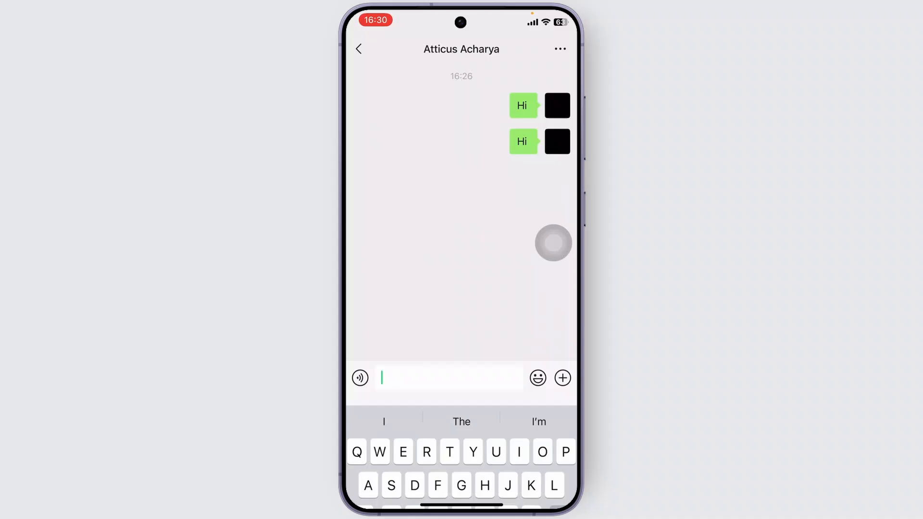
{"action": "type", "text": "How are"}
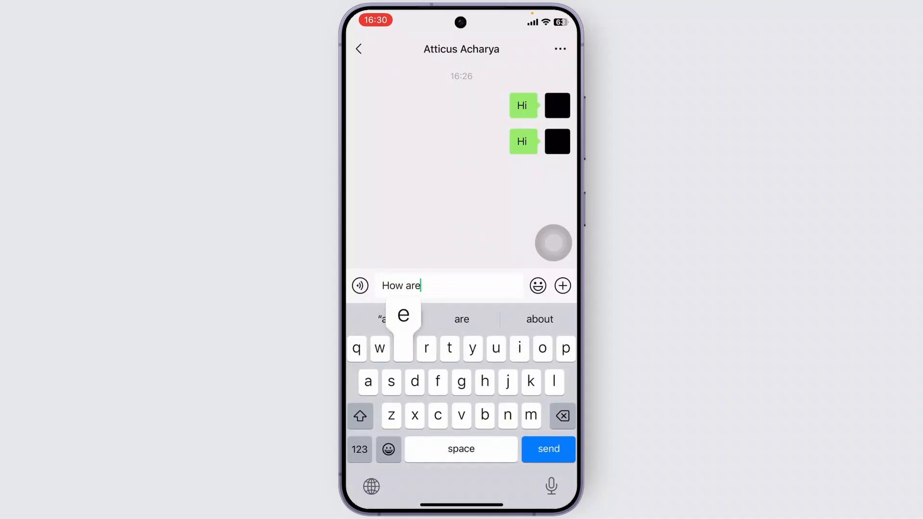
{"action": "left_click", "coordinate": [548, 449]}
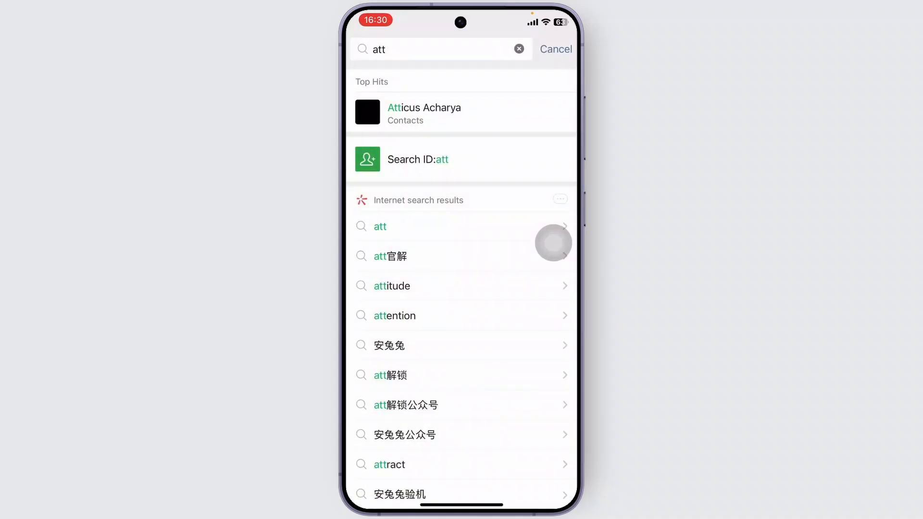
{"action": "left_click", "coordinate": [555, 49]}
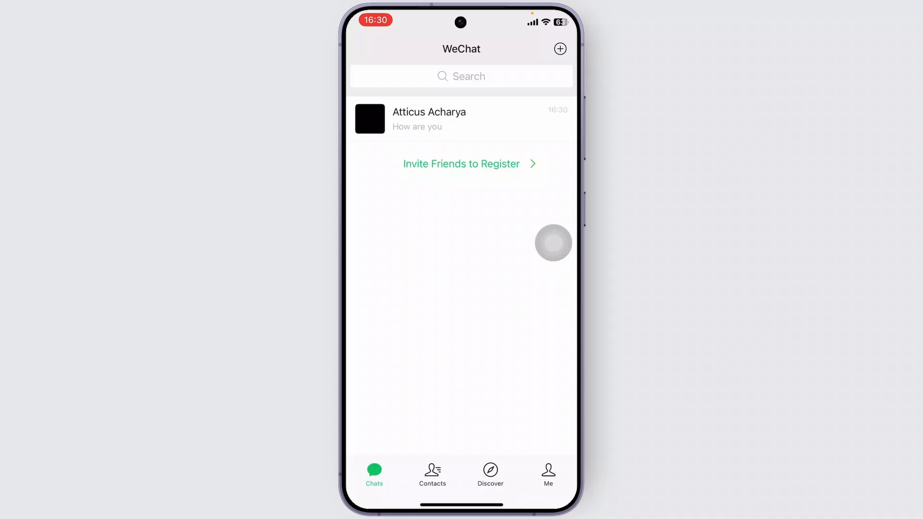
{"action": "key", "text": "home"}
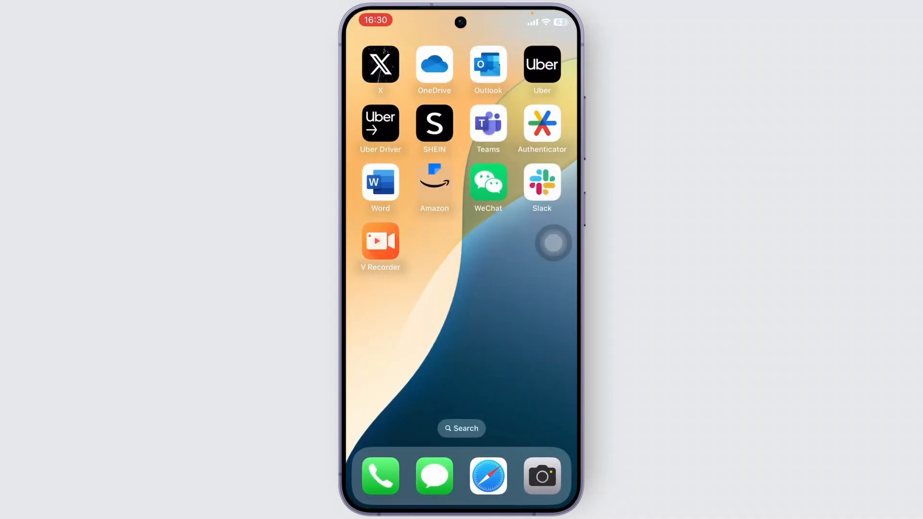